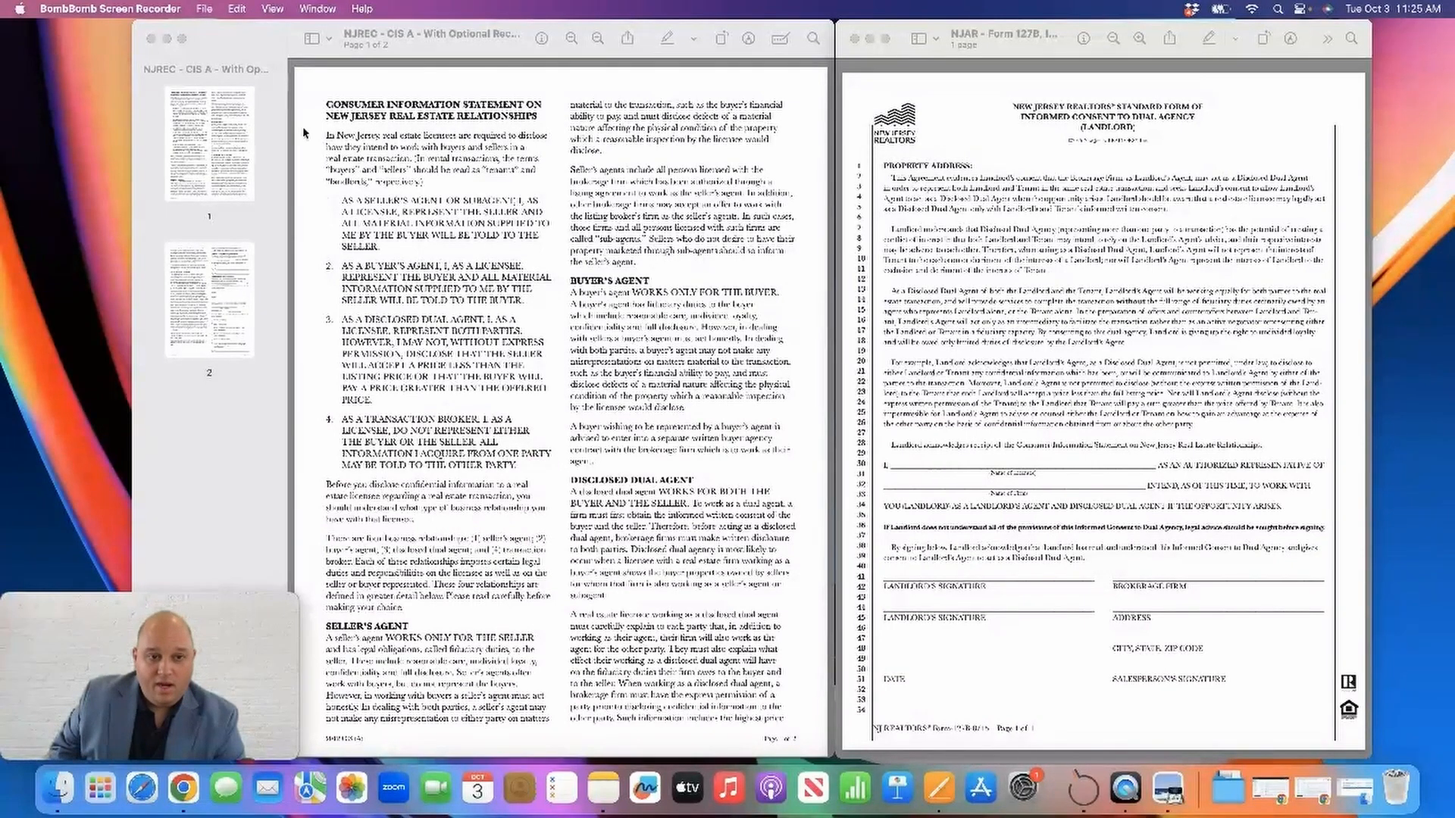
mouse_move(567, 184)
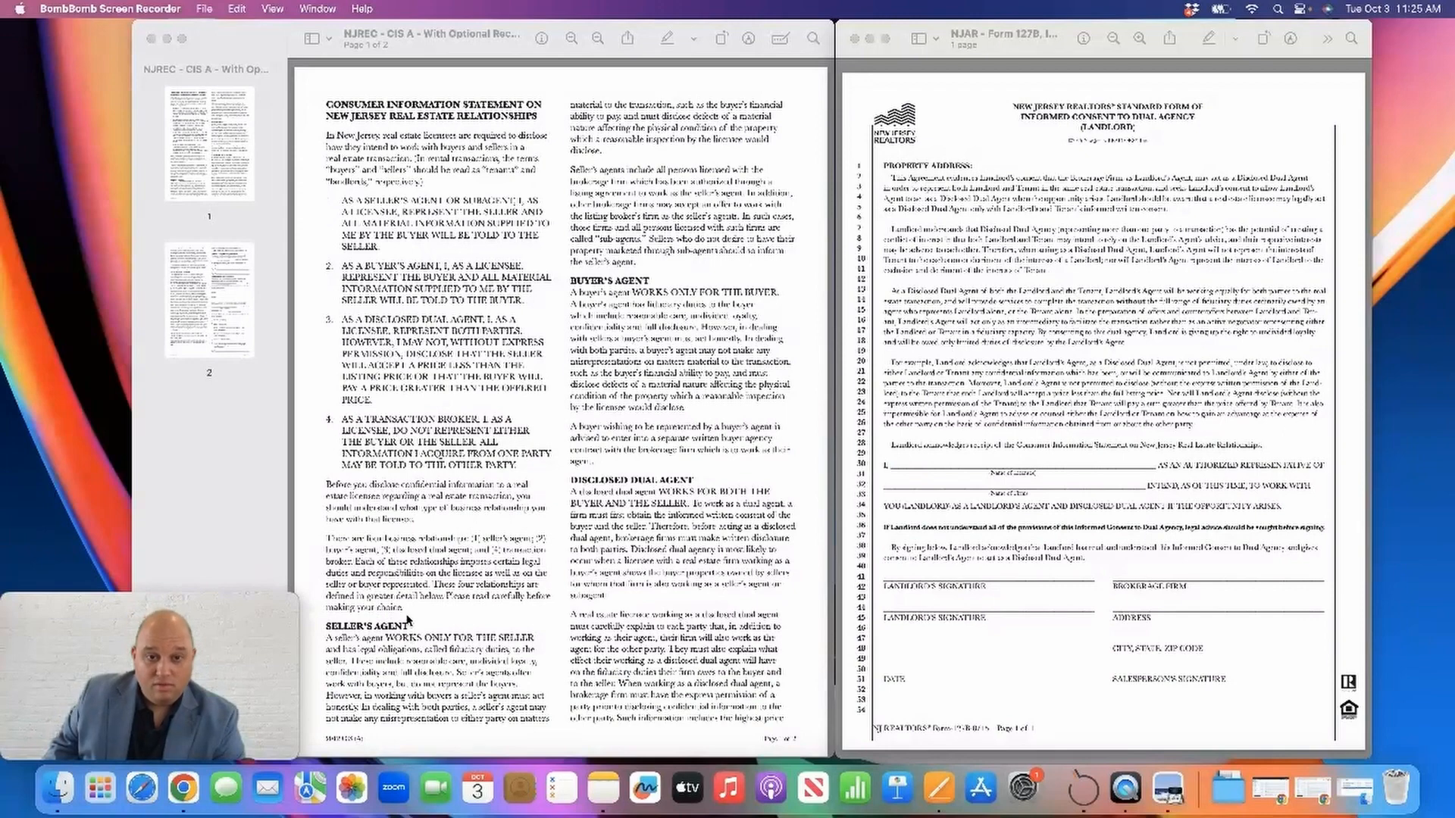
scroll("down", 3)
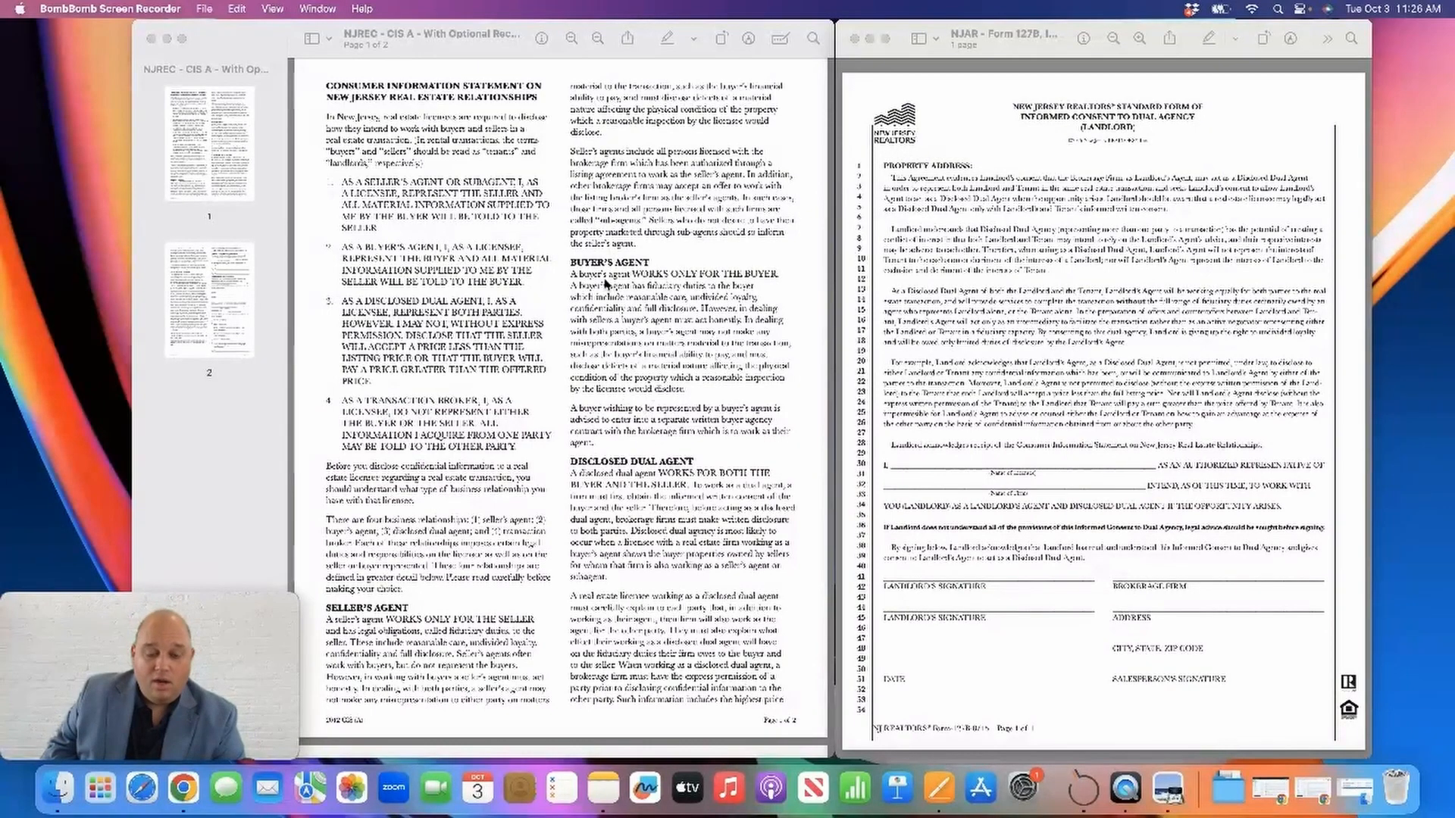
scroll("down", 3)
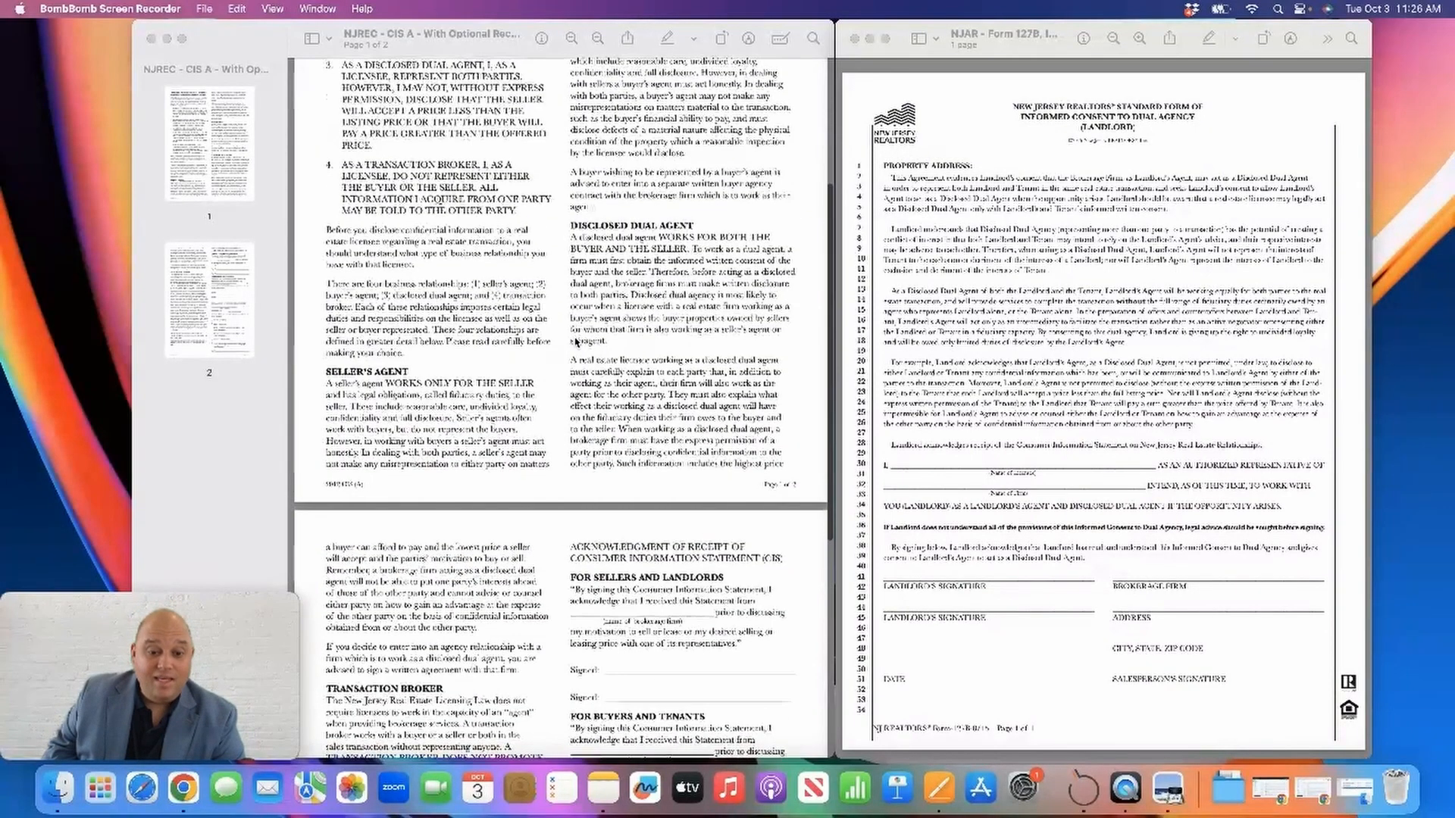
scroll("down", 3)
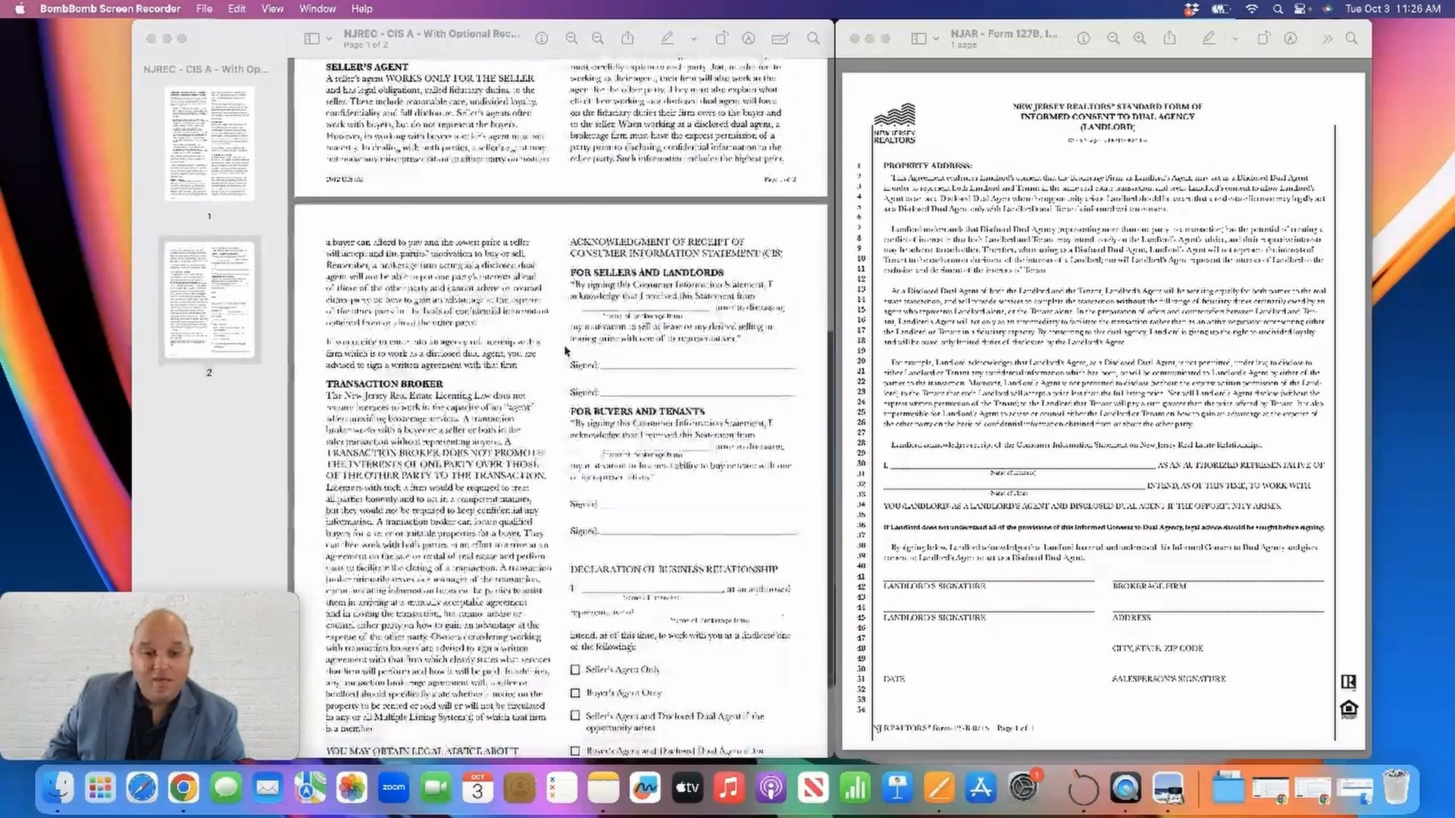
scroll("down", 3)
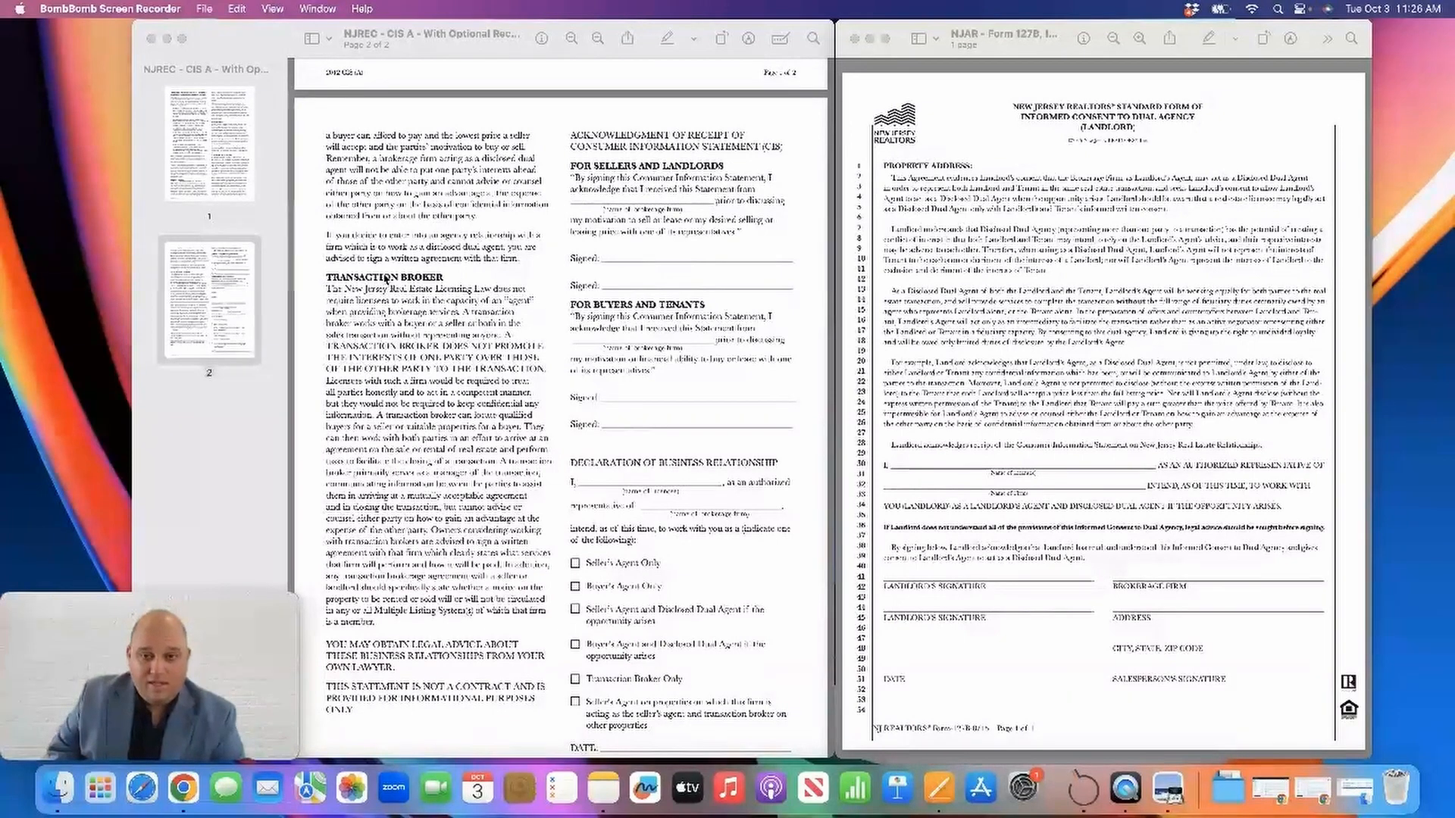
scroll("up", 3)
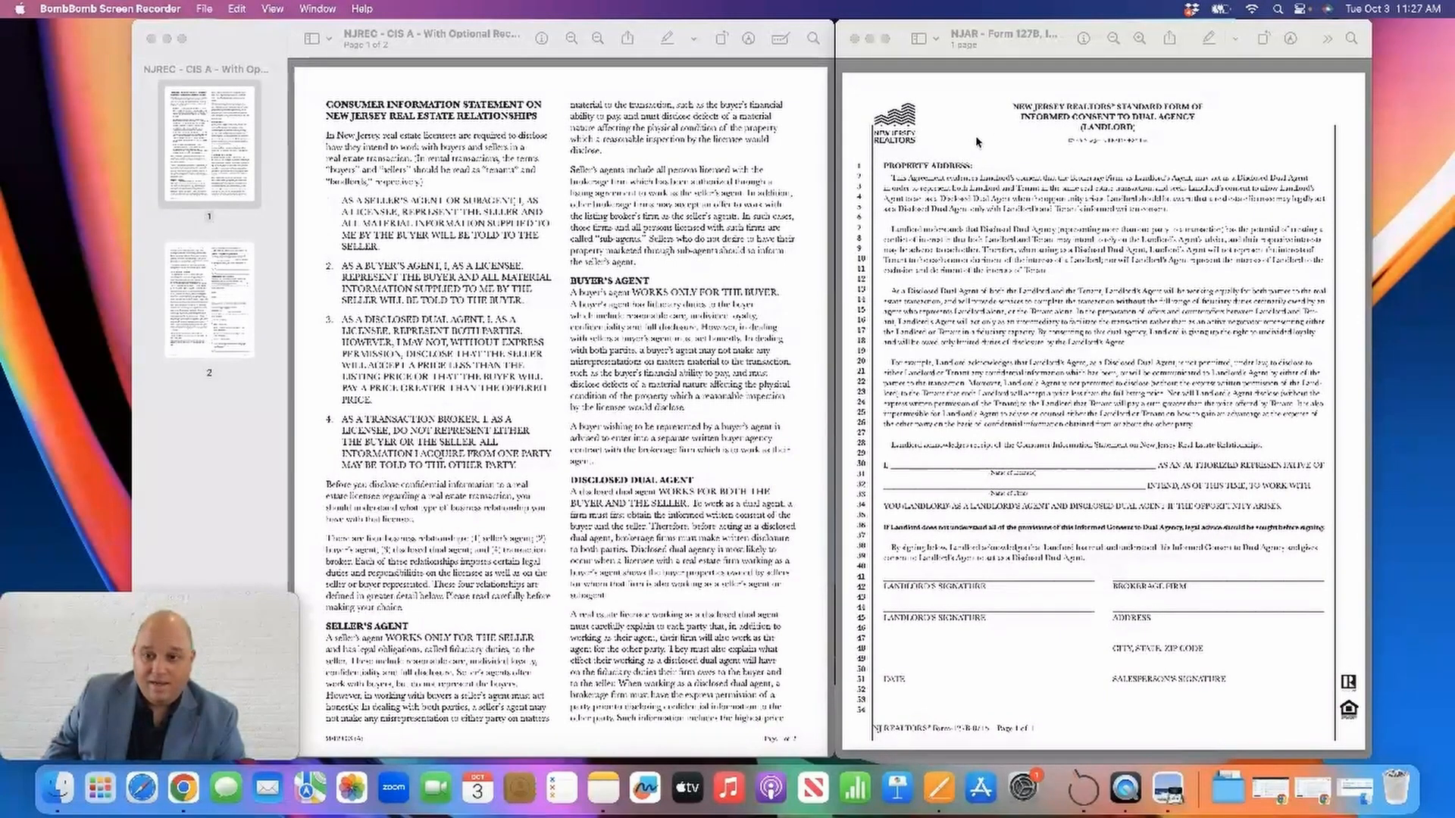
mouse_move(1179, 153)
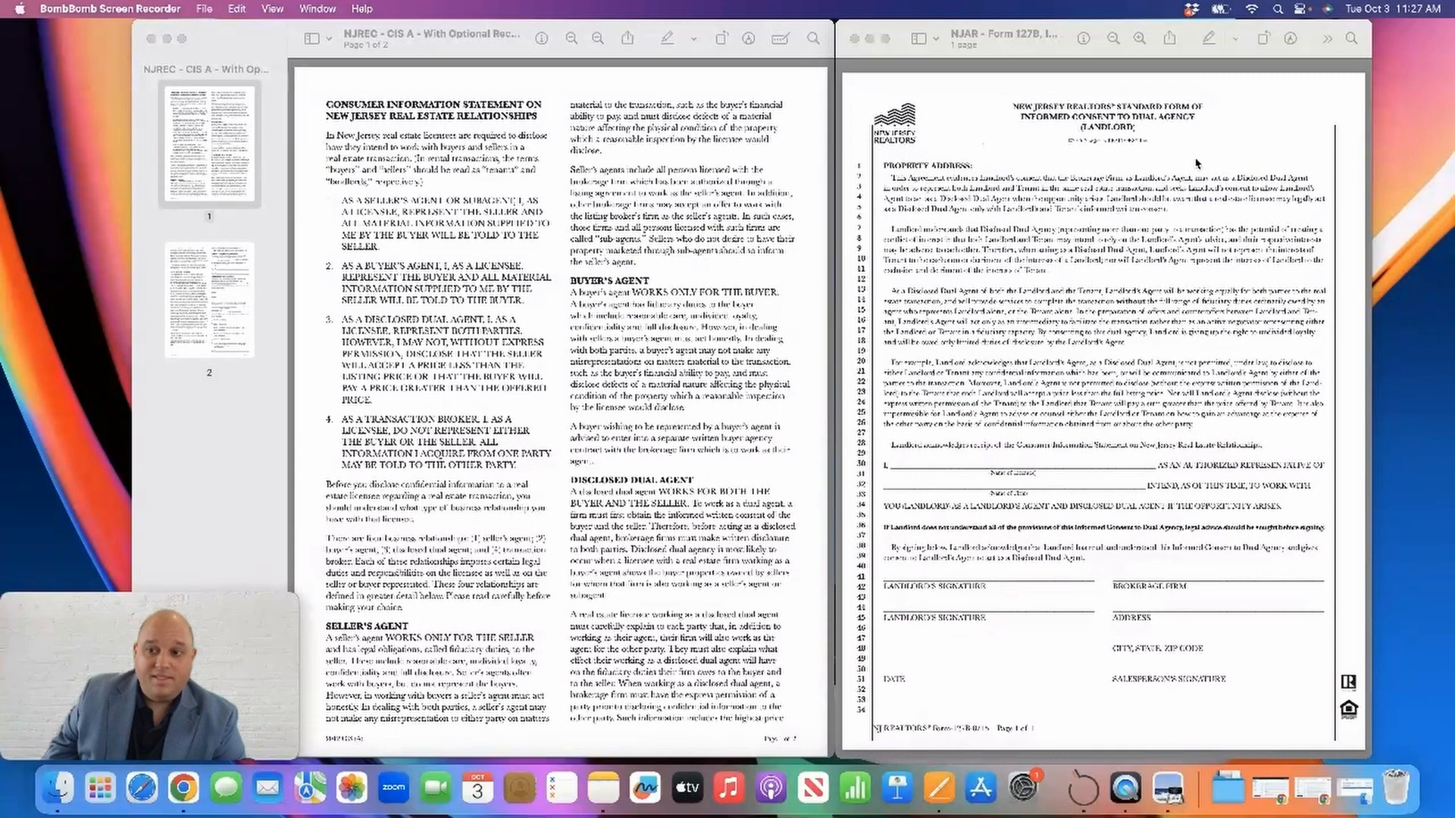